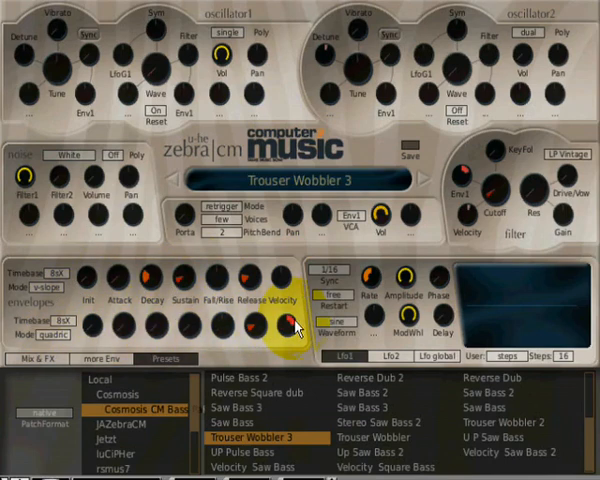
- Lengthen the second envelope's release on the Trouser Wobbler 3 patch, keeping velocity raised
drag(280, 325, 285, 320)
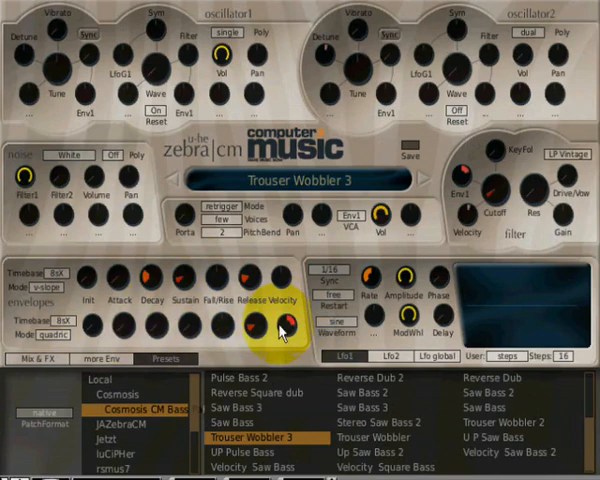